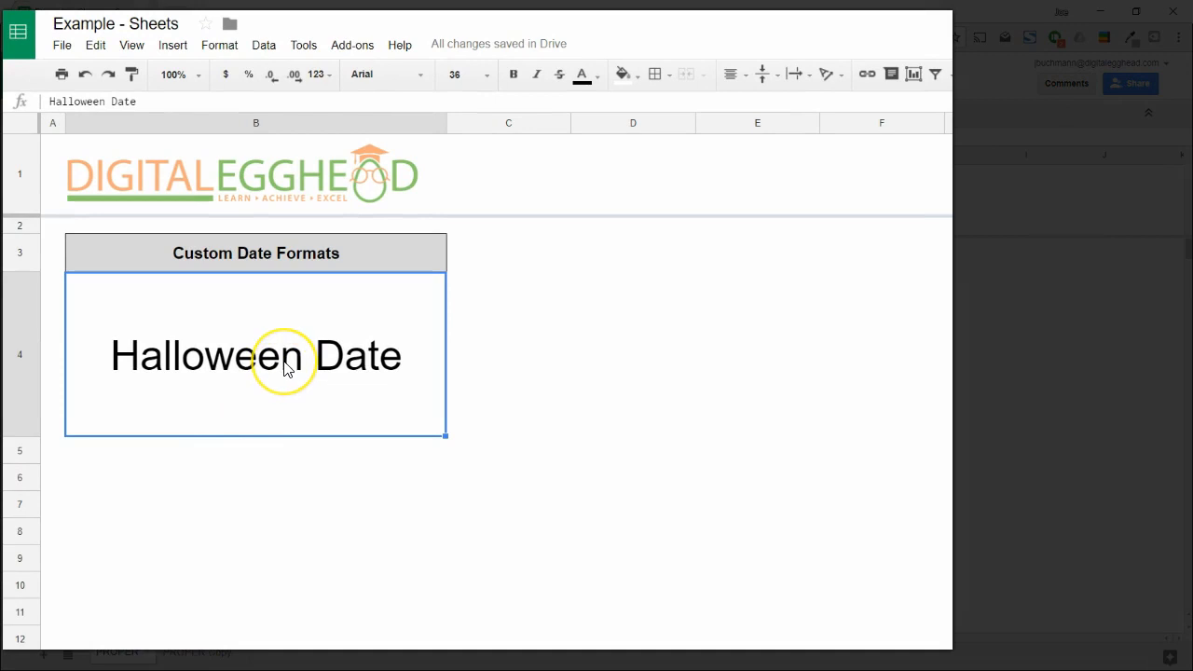
- Enter the Halloween date 10/31/17 into cell B4, replacing the placeholder text
text(10/31/17)
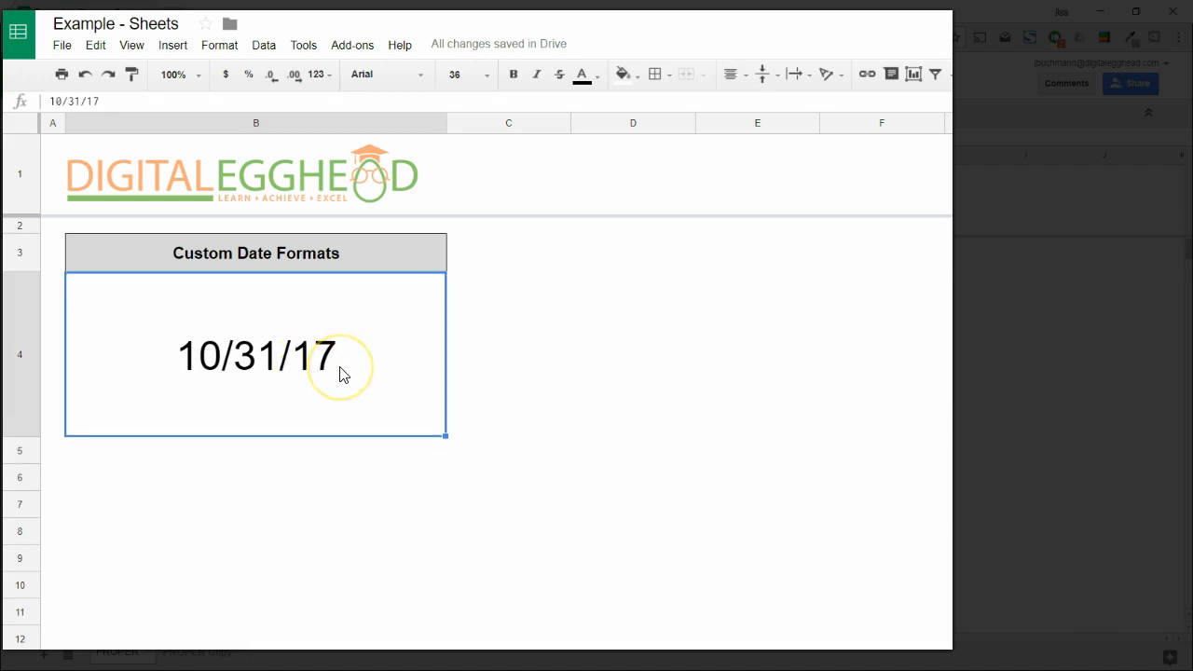
mouse_move(388, 381)
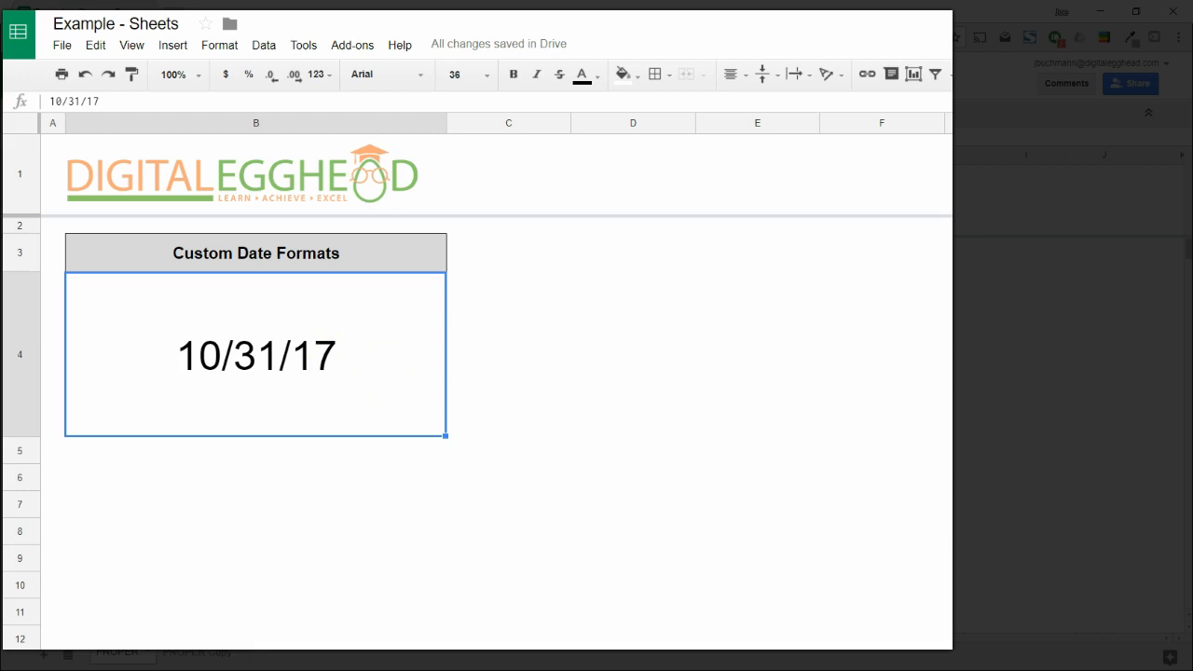
click(218, 45)
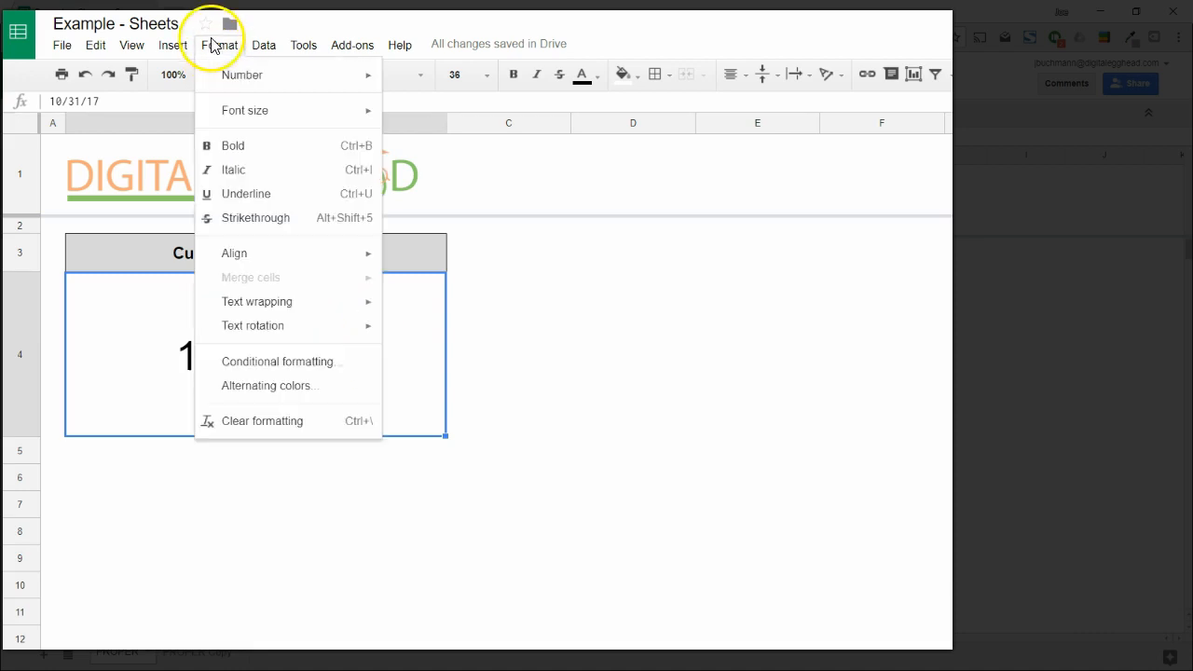
mouse_move(238, 74)
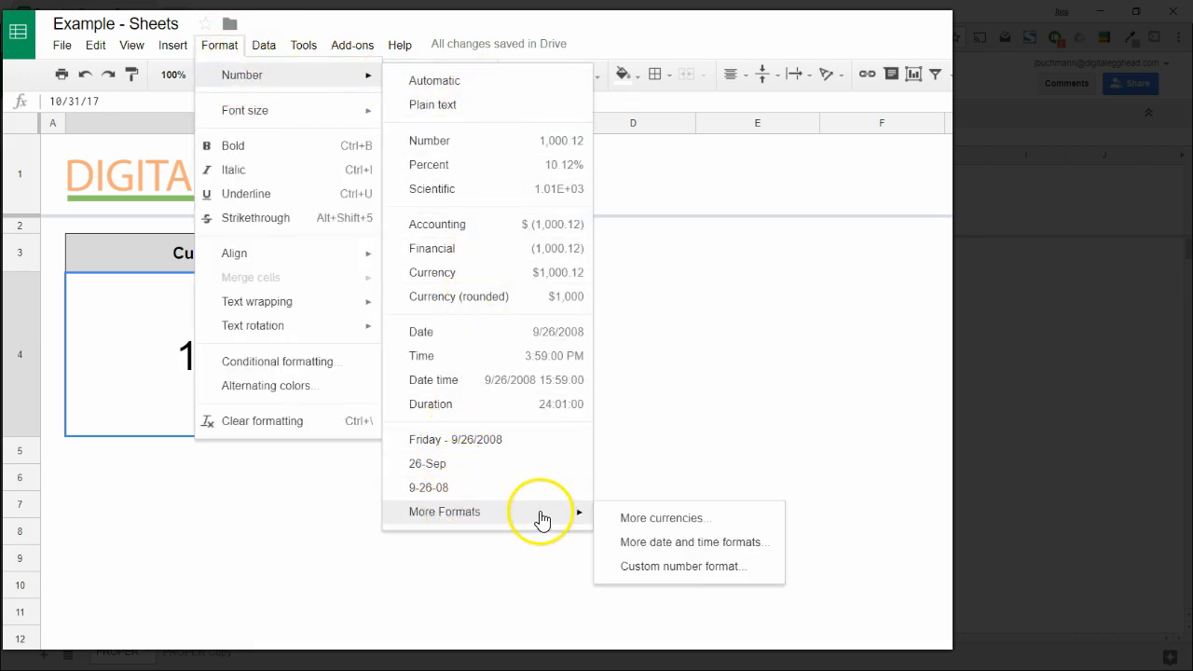
mouse_move(800, 545)
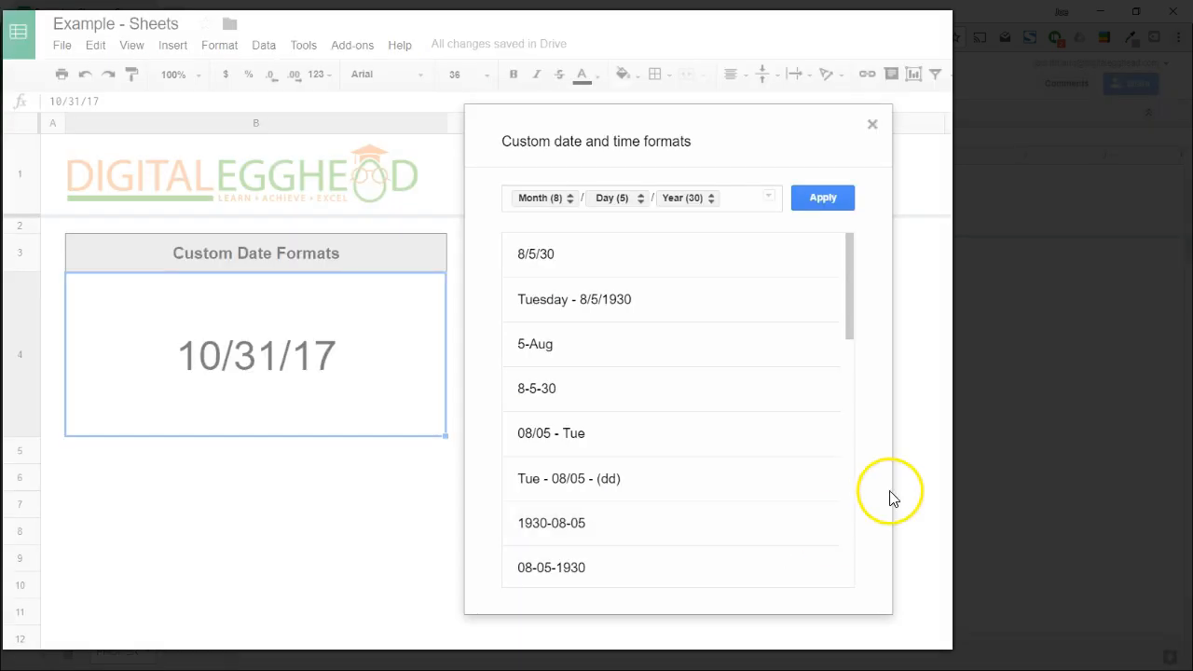
mouse_move(880, 200)
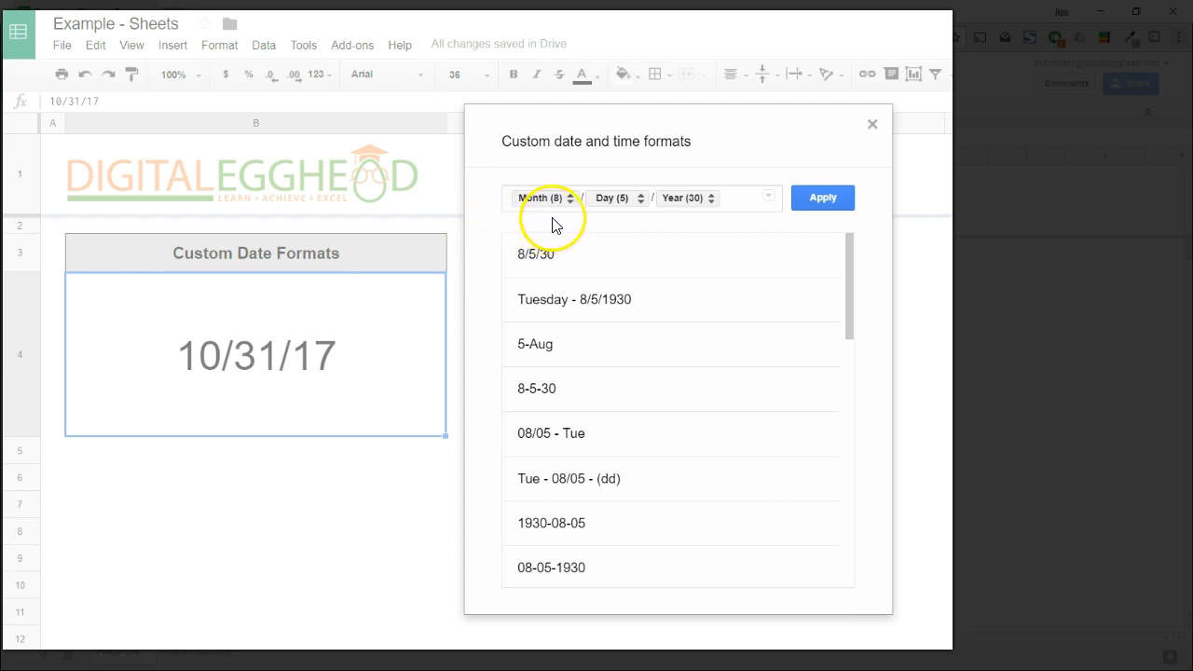
mouse_move(559, 194)
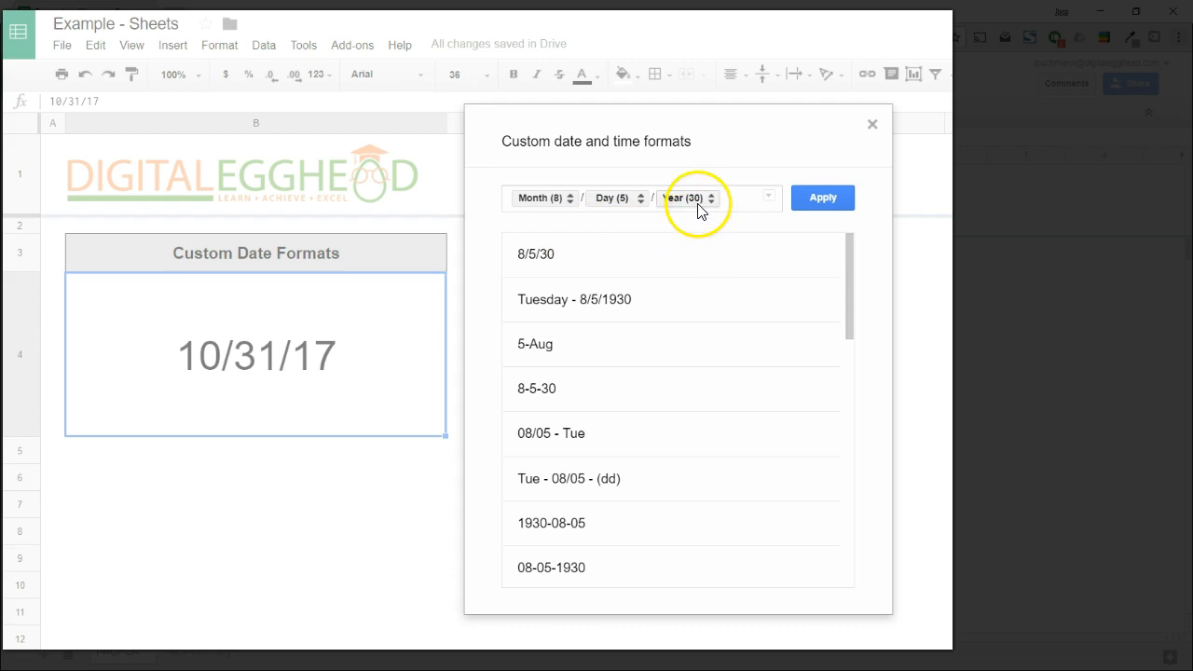
mouse_move(699, 208)
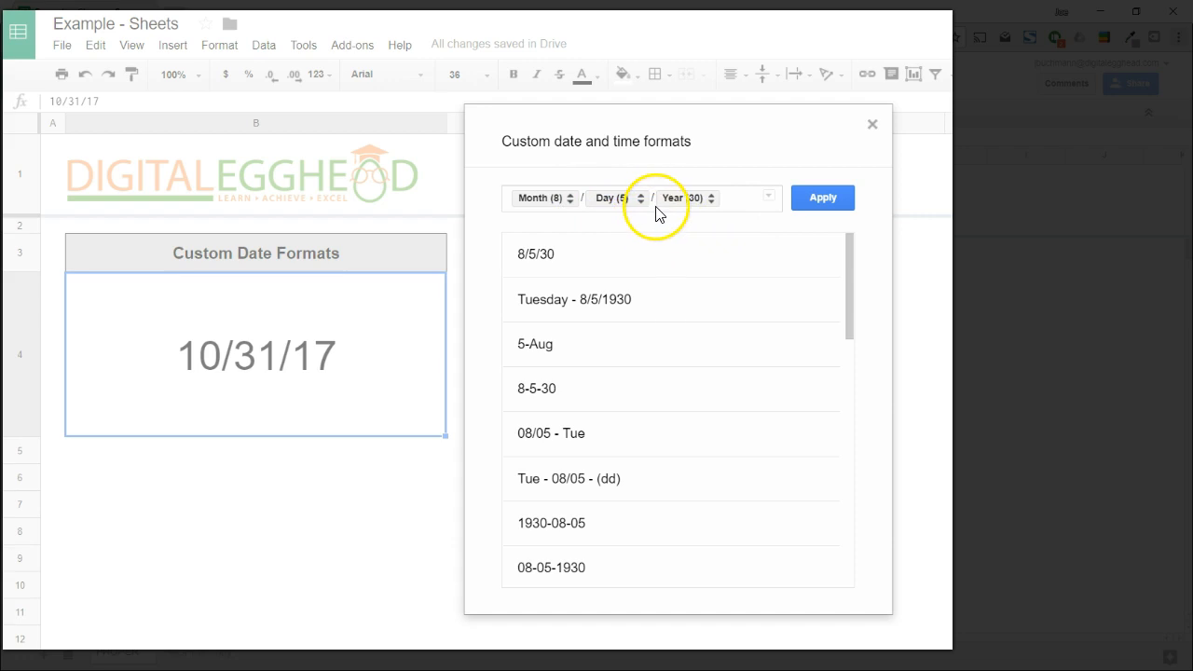
mouse_move(625, 233)
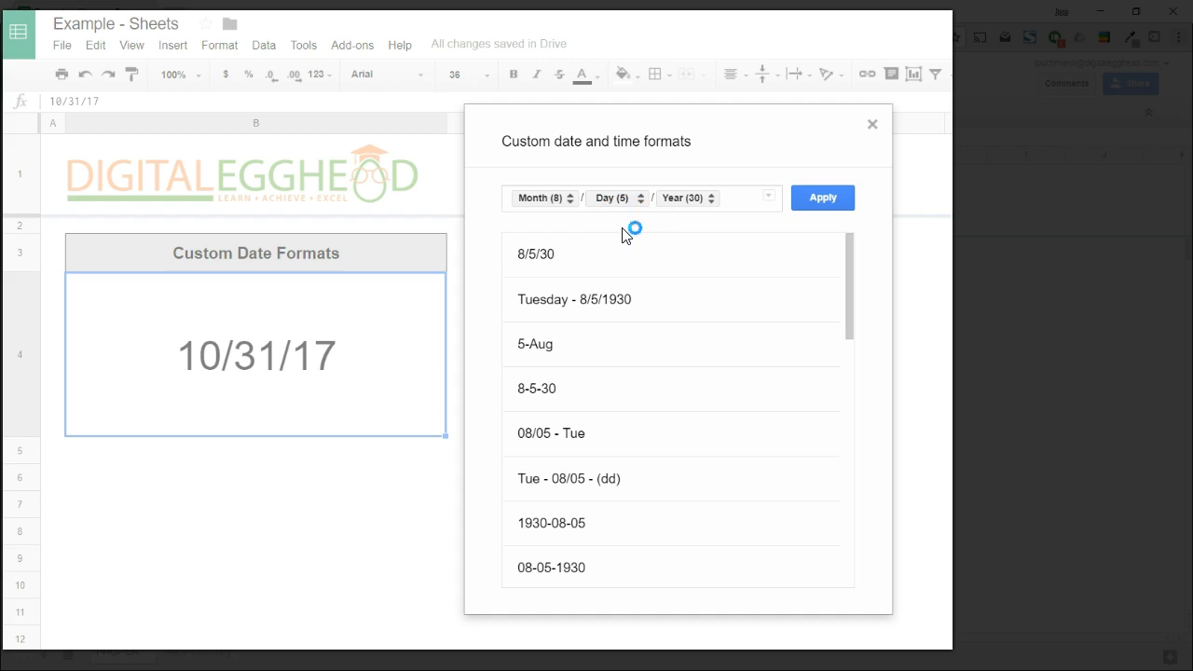
mouse_move(626, 235)
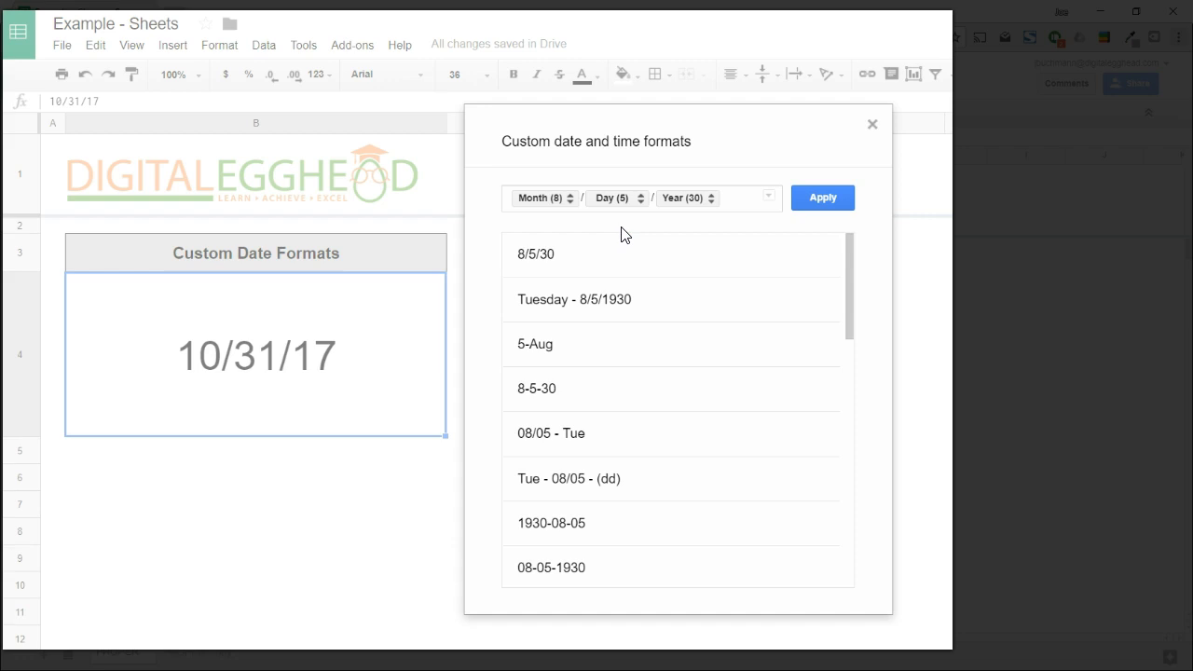
mouse_move(586, 201)
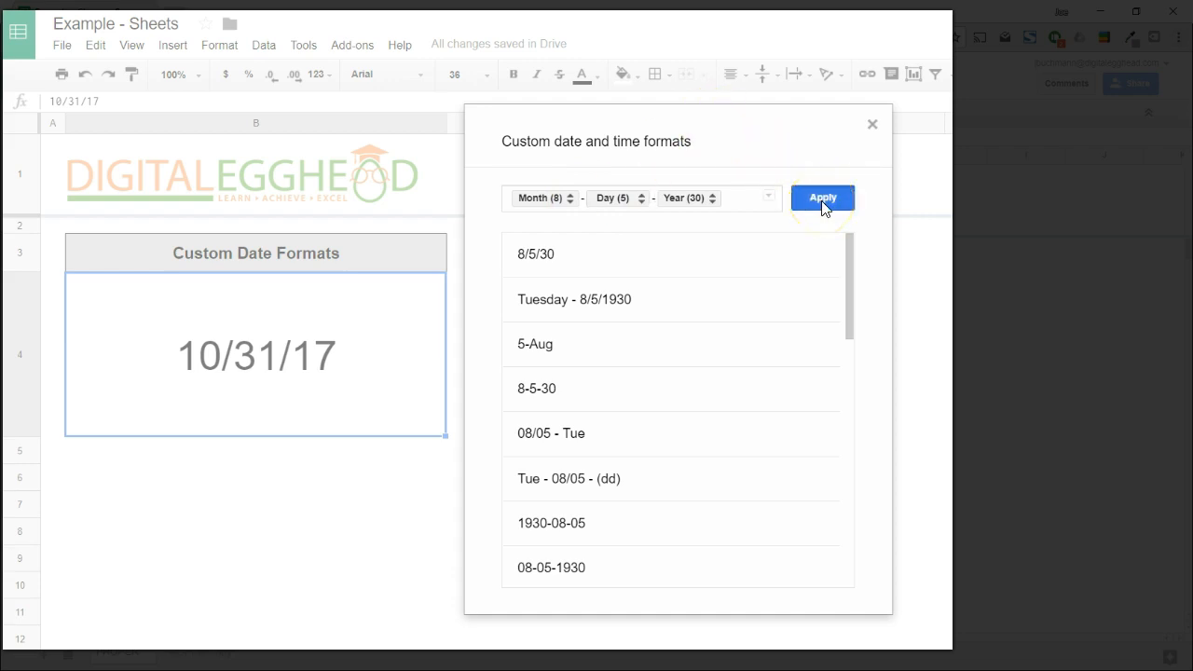
- Apply the dash-separated custom format so B4 reads 10-31-17
click(823, 198)
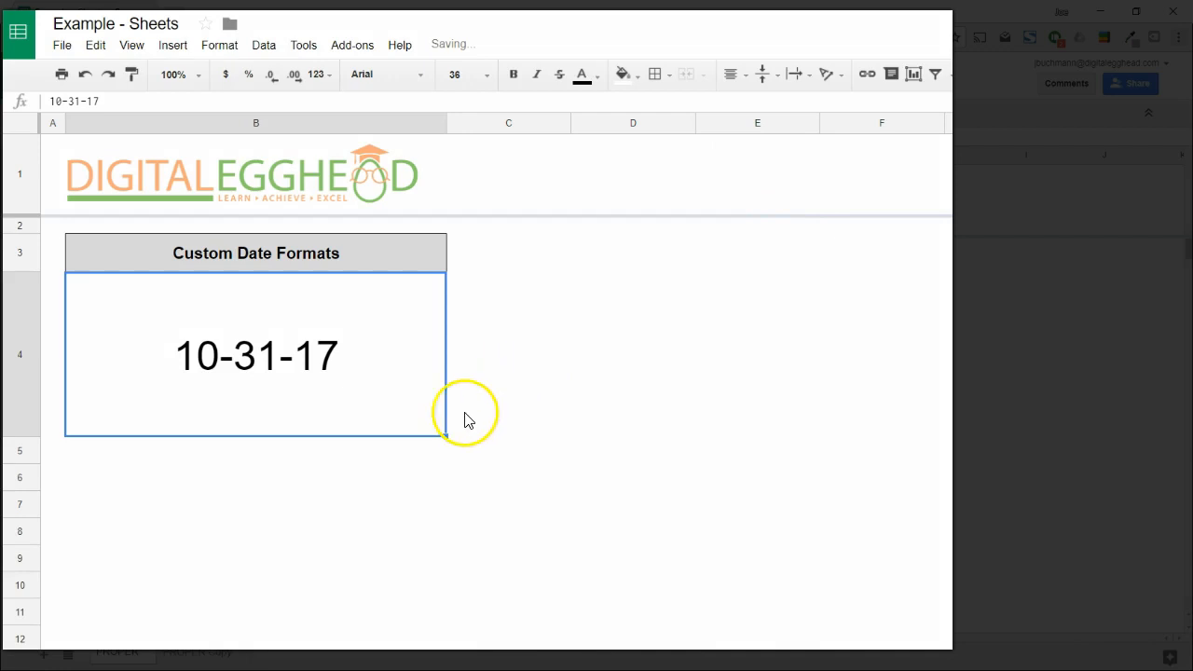
mouse_move(270, 481)
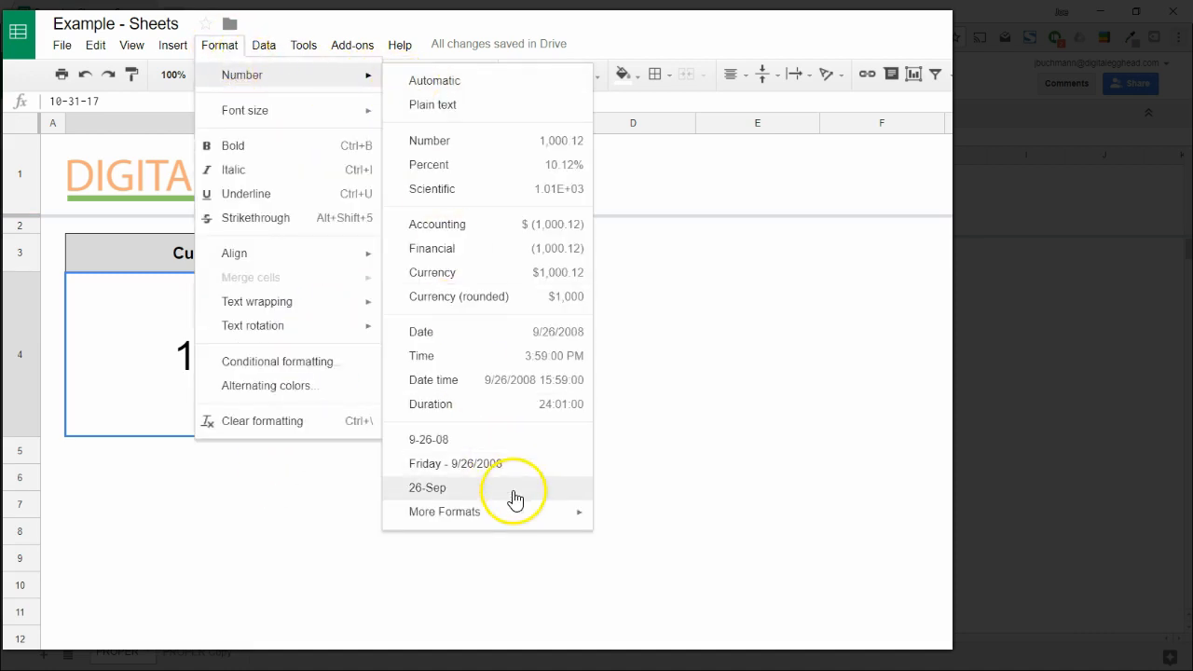
- Choose the day-month preset in custom date formats so B4 shows 31-Oct
click(443, 511)
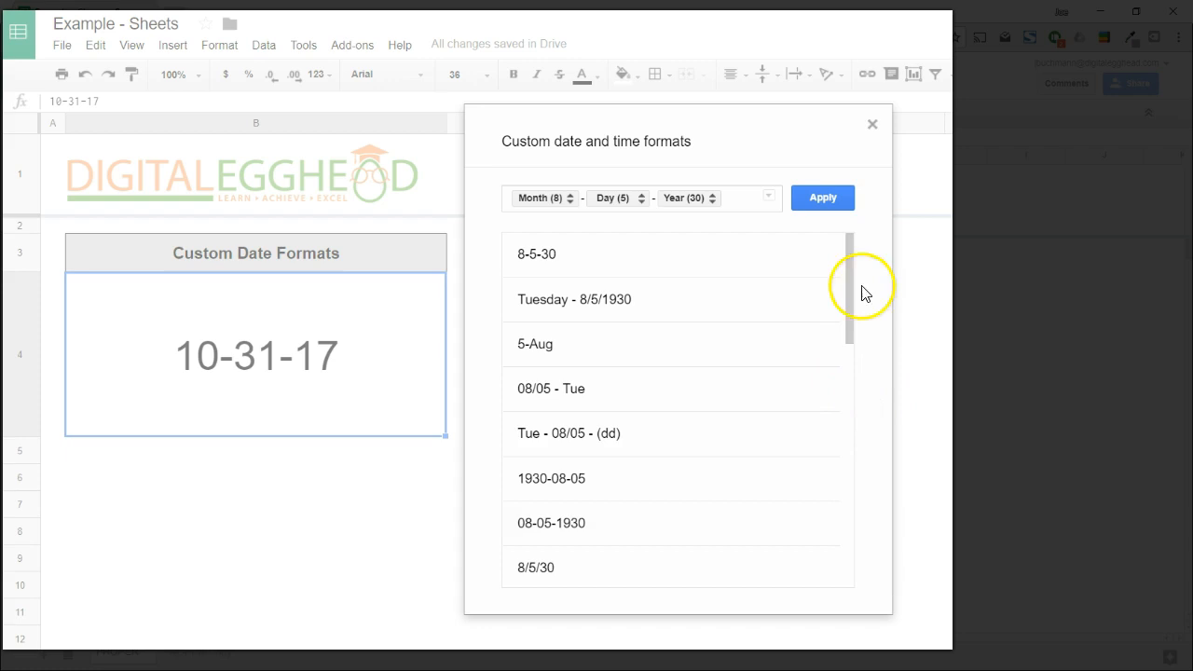
mouse_move(761, 142)
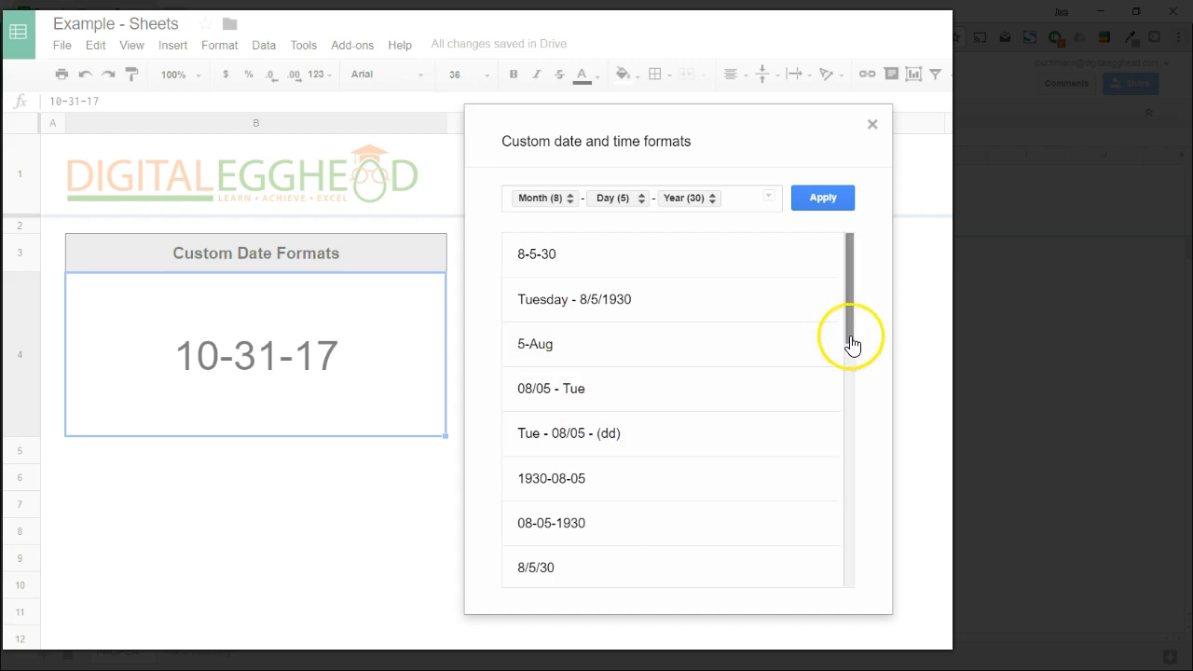
scroll(down, 3)
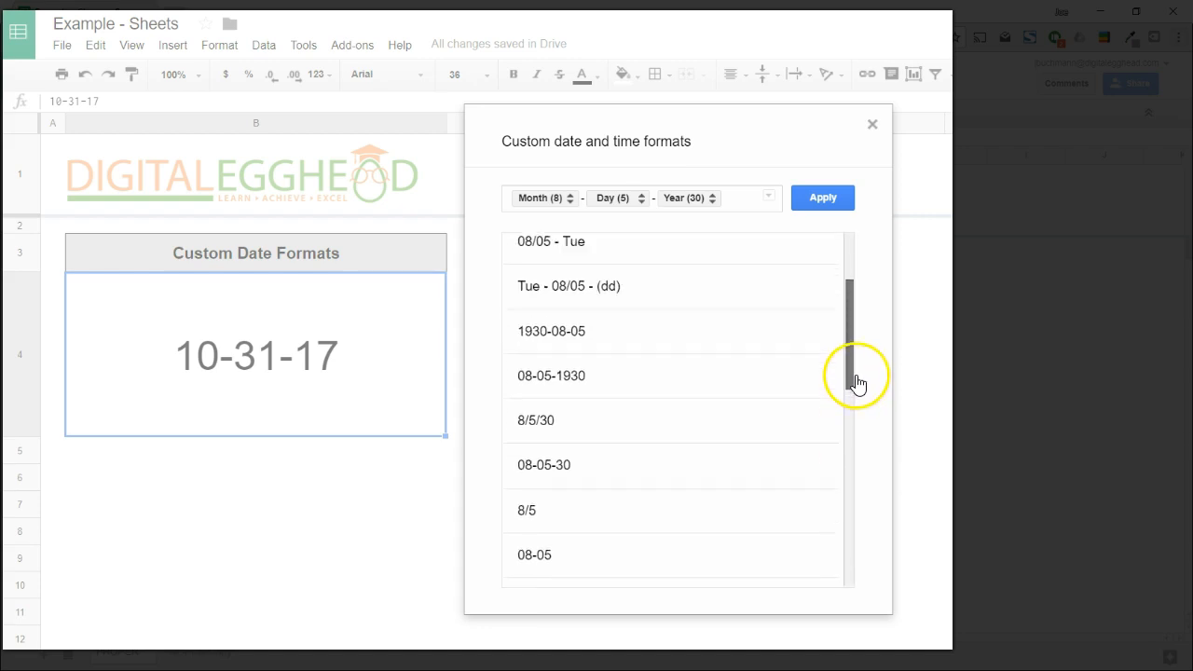
scroll(down, 3)
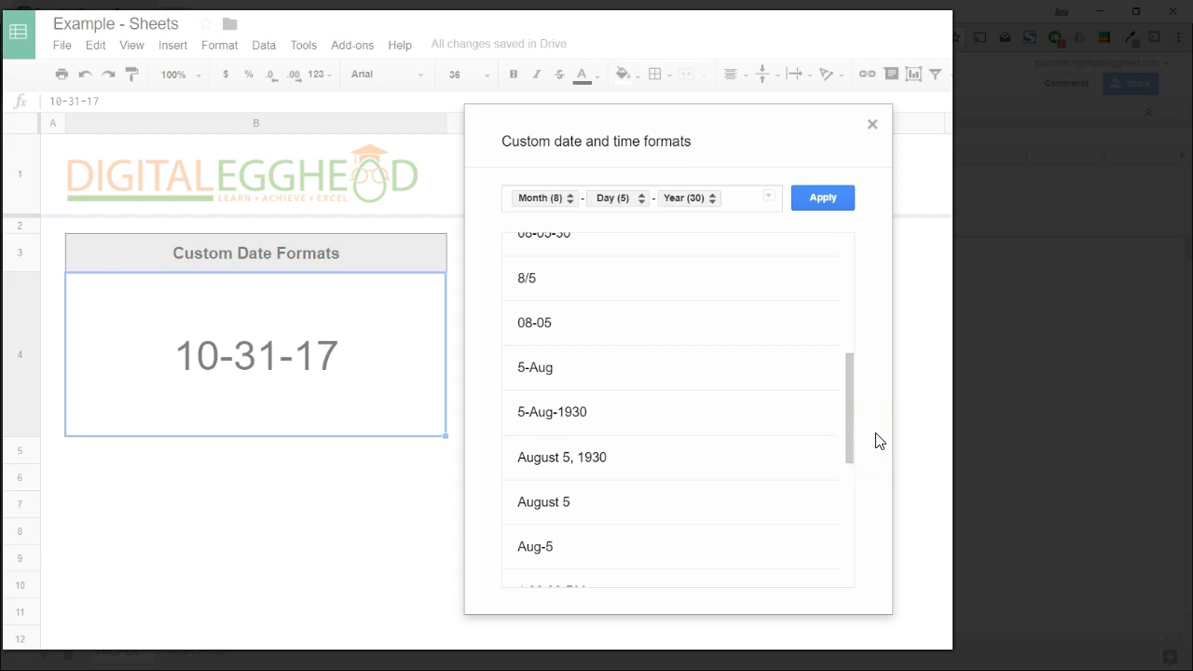
scroll(down, 3)
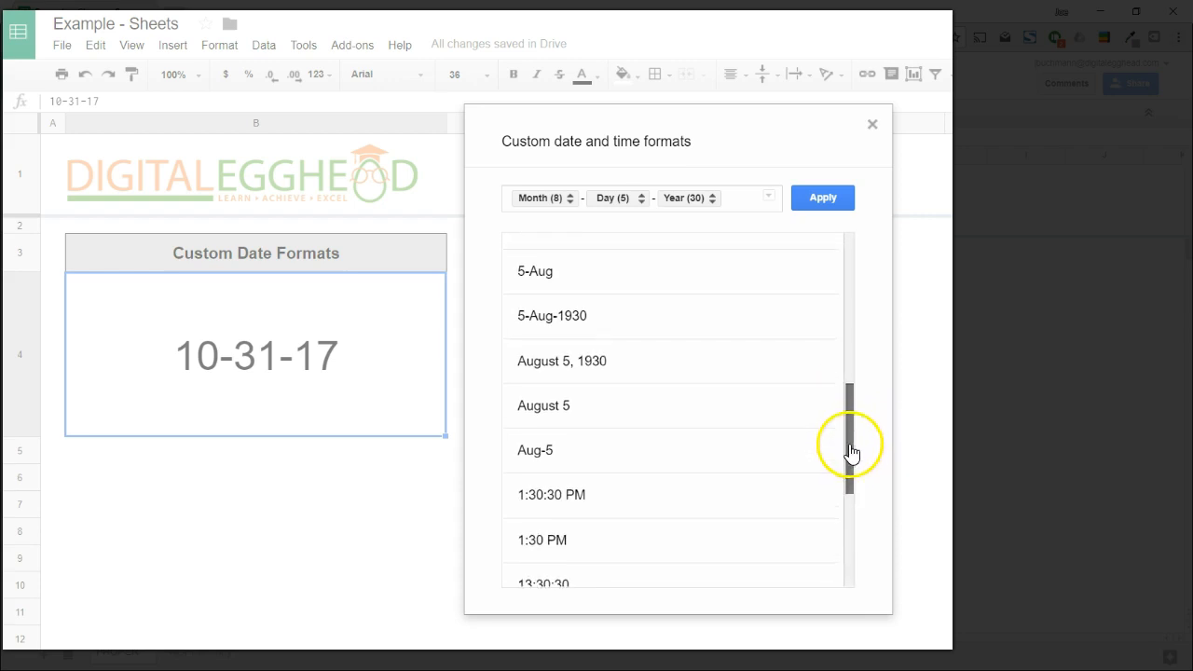
click(535, 273)
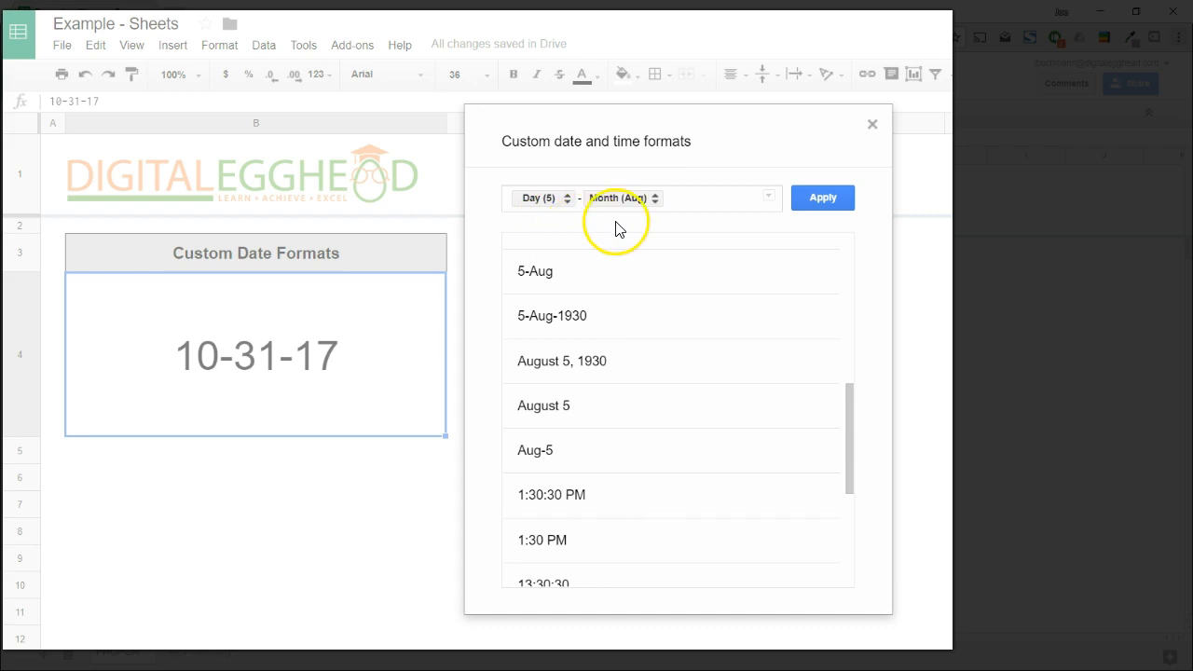
mouse_move(608, 232)
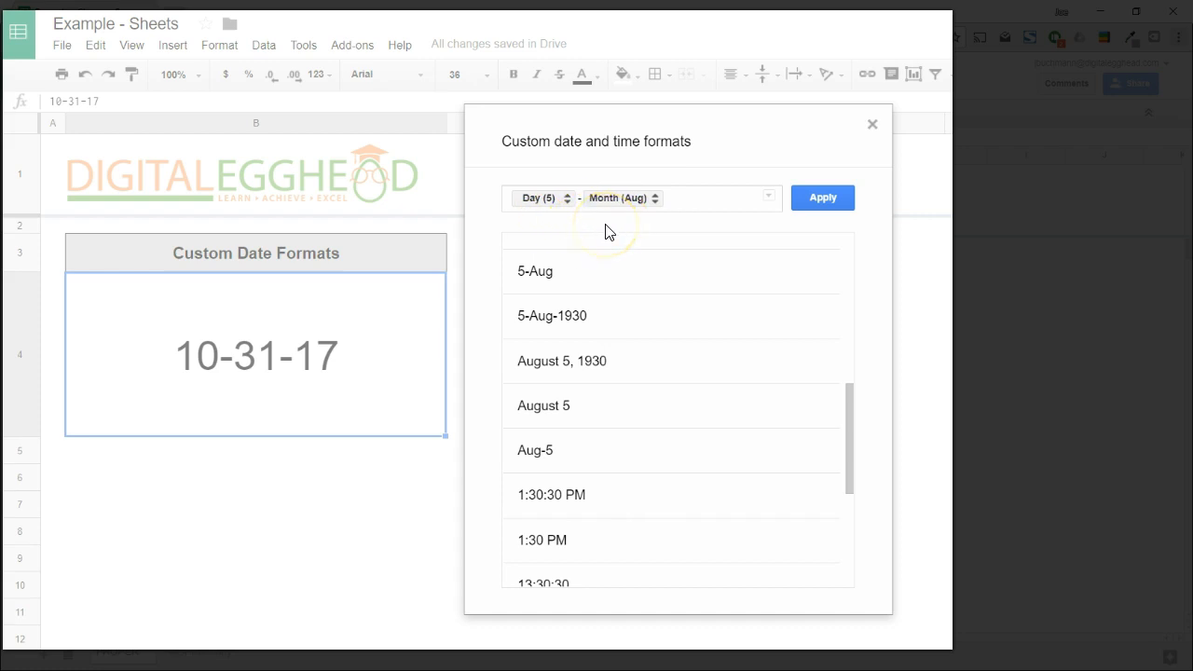
click(823, 197)
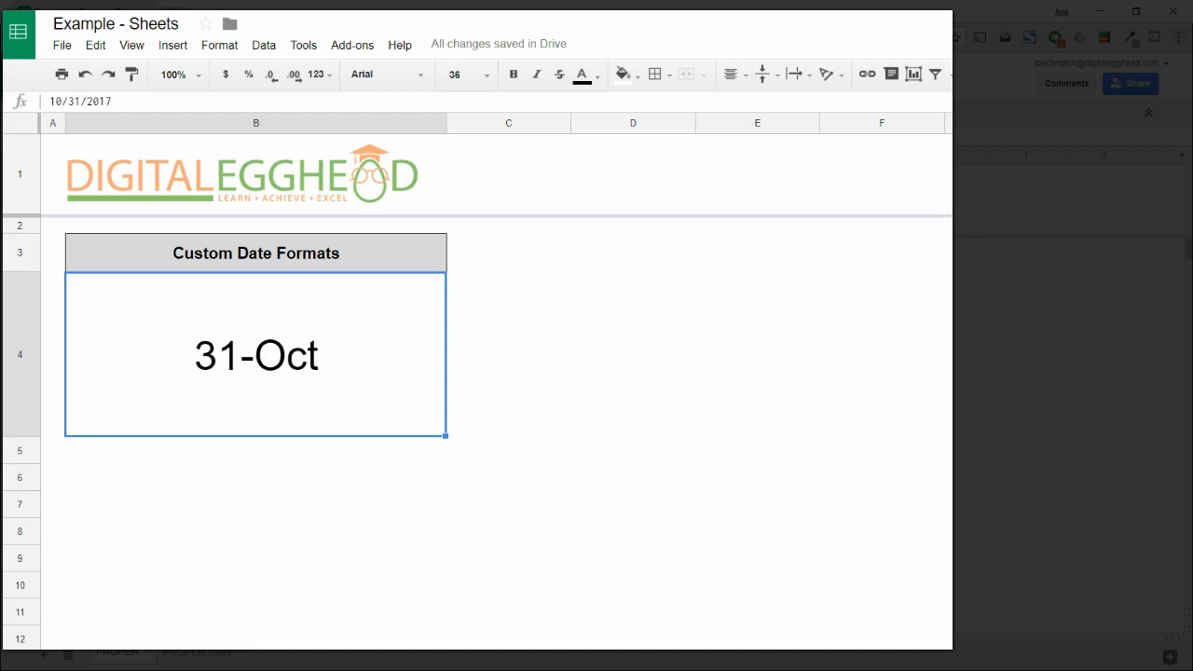
mouse_move(235, 483)
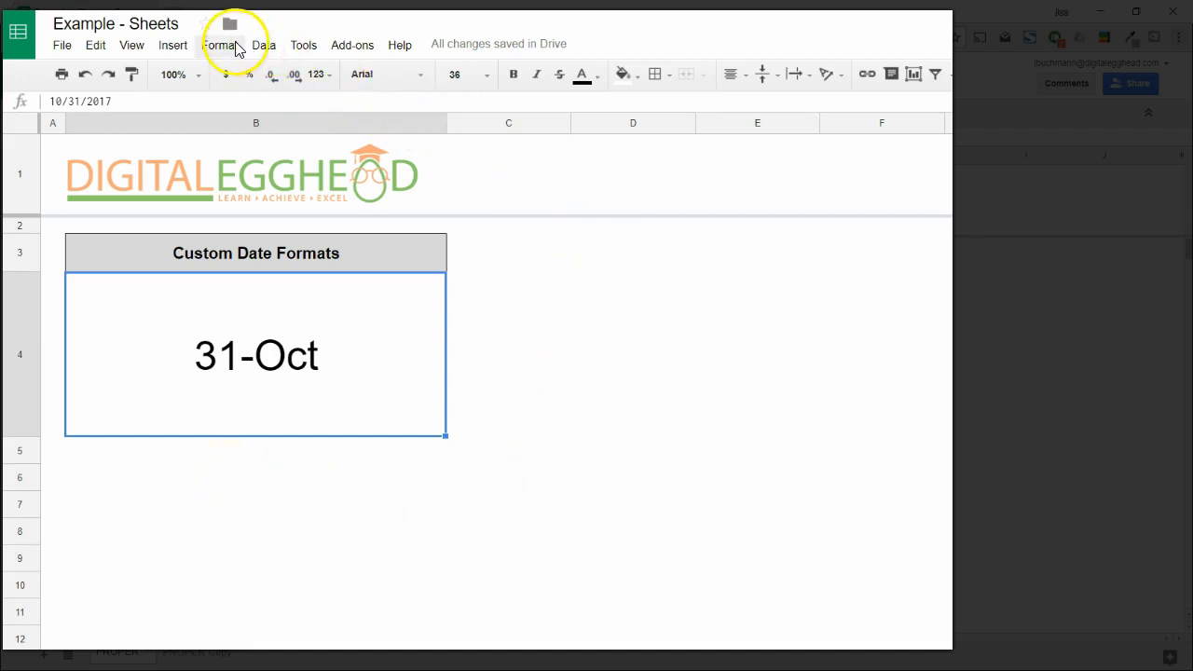
- Reopen the custom date and time formats editor for the 31-Oct cell
click(220, 45)
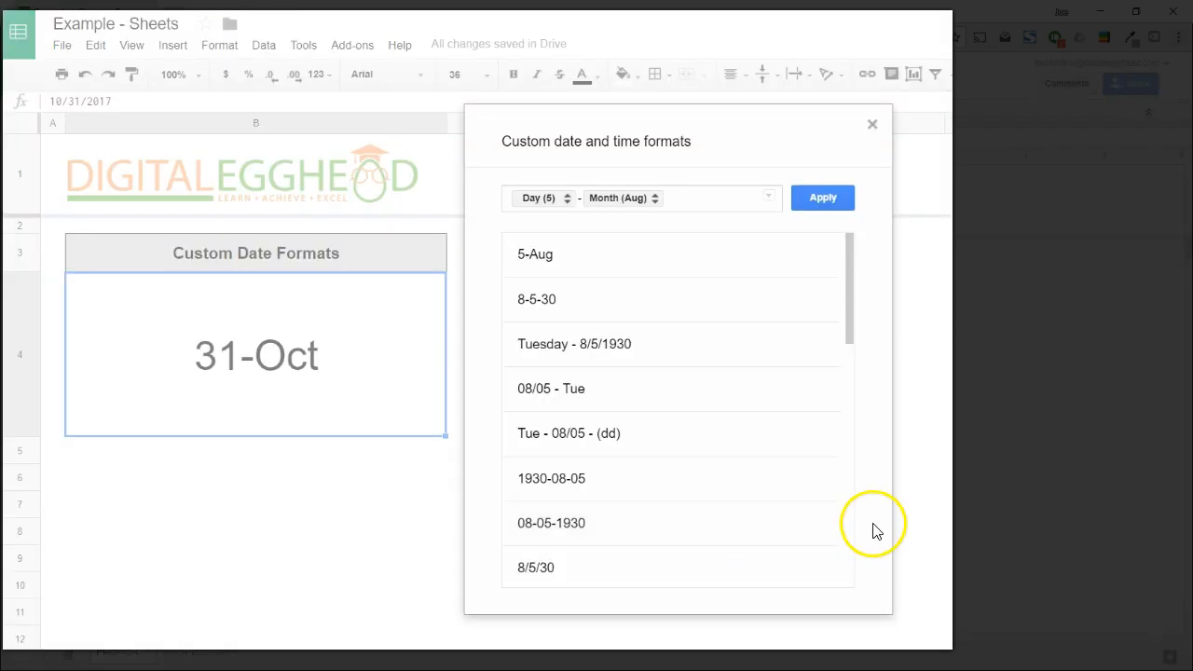
mouse_move(692, 207)
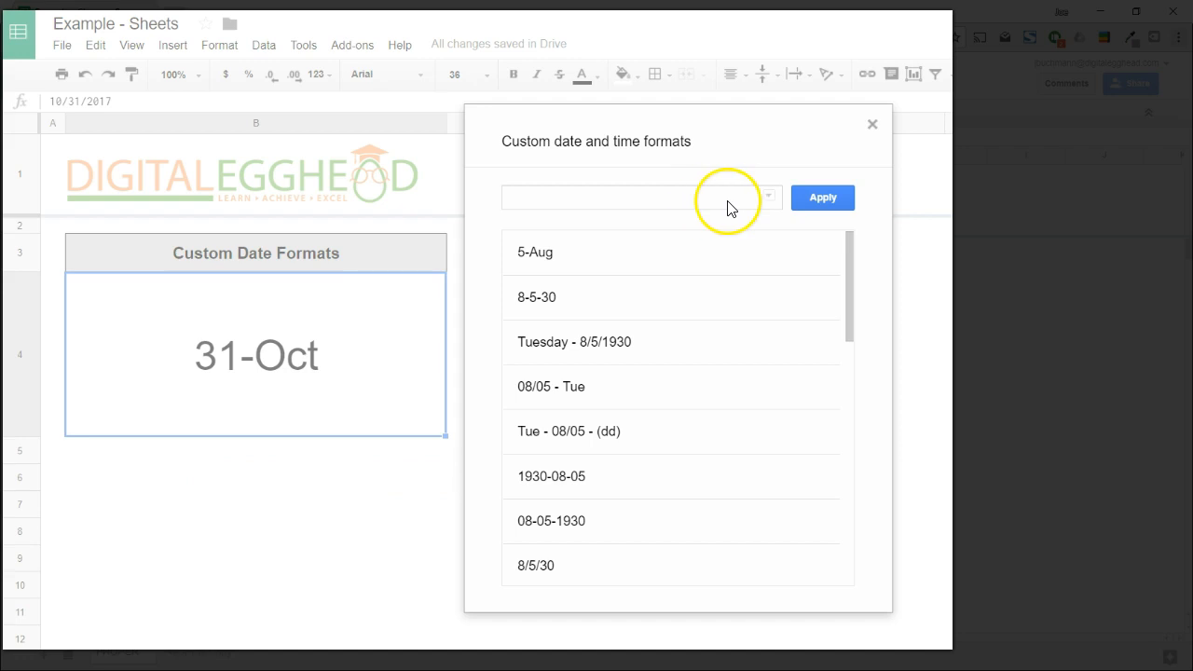
mouse_move(769, 198)
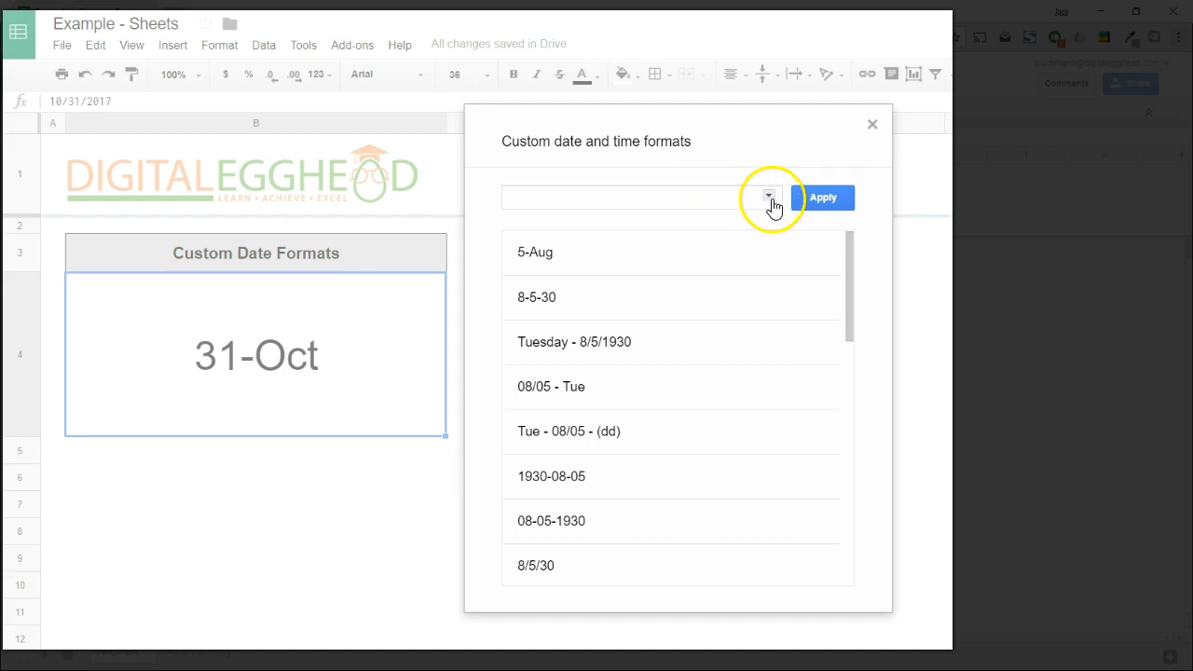
- Begin the custom pattern with a Day part shown as the full weekday name (Tuesday)
click(769, 197)
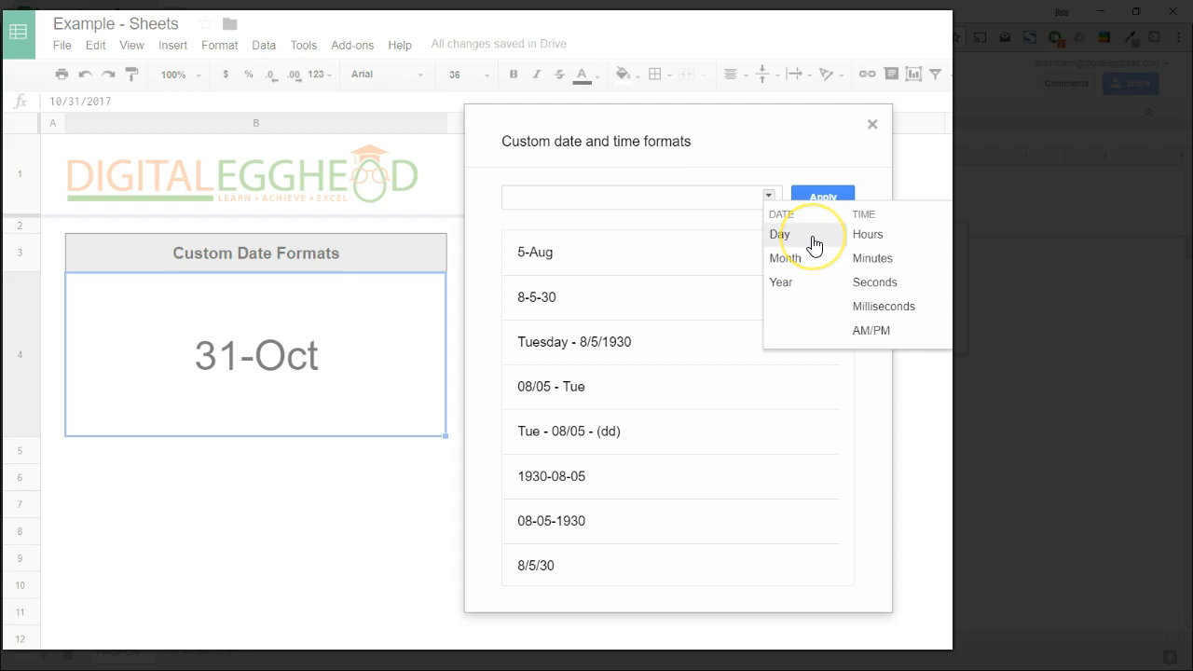
click(781, 235)
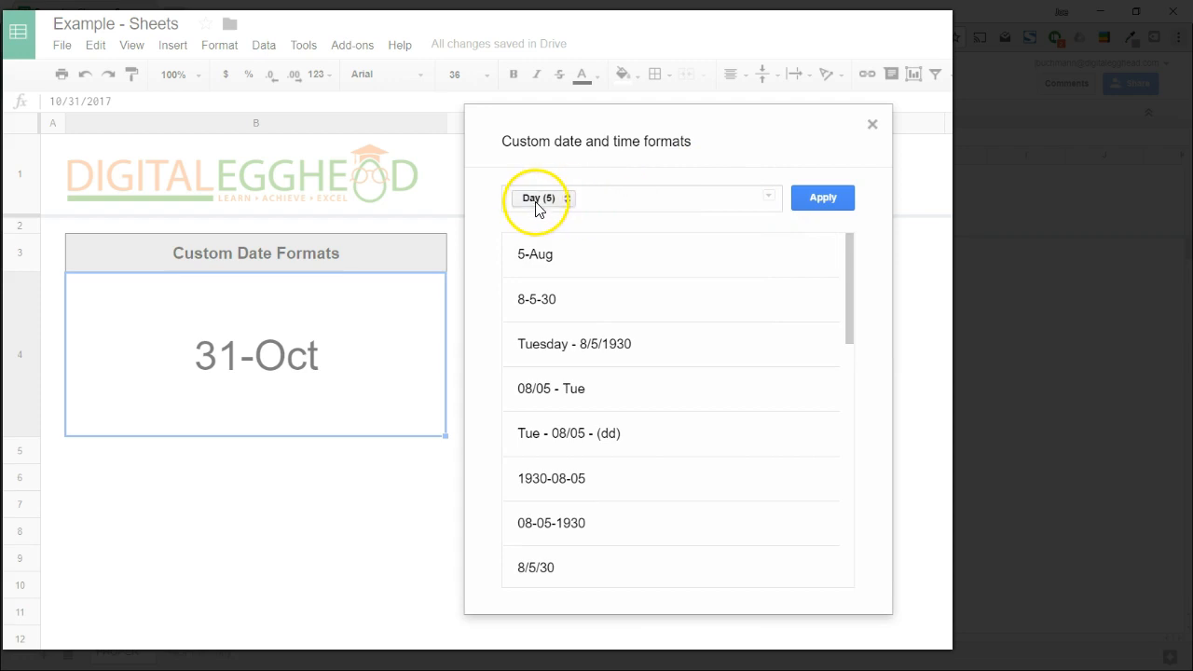
click(543, 198)
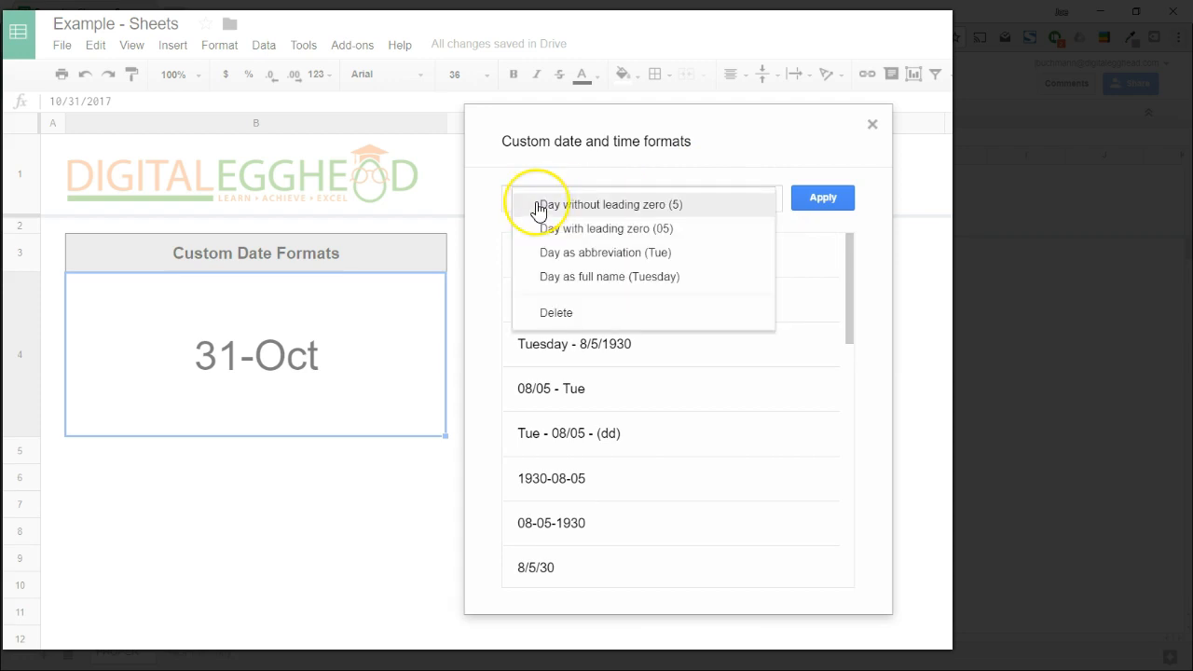
mouse_move(634, 276)
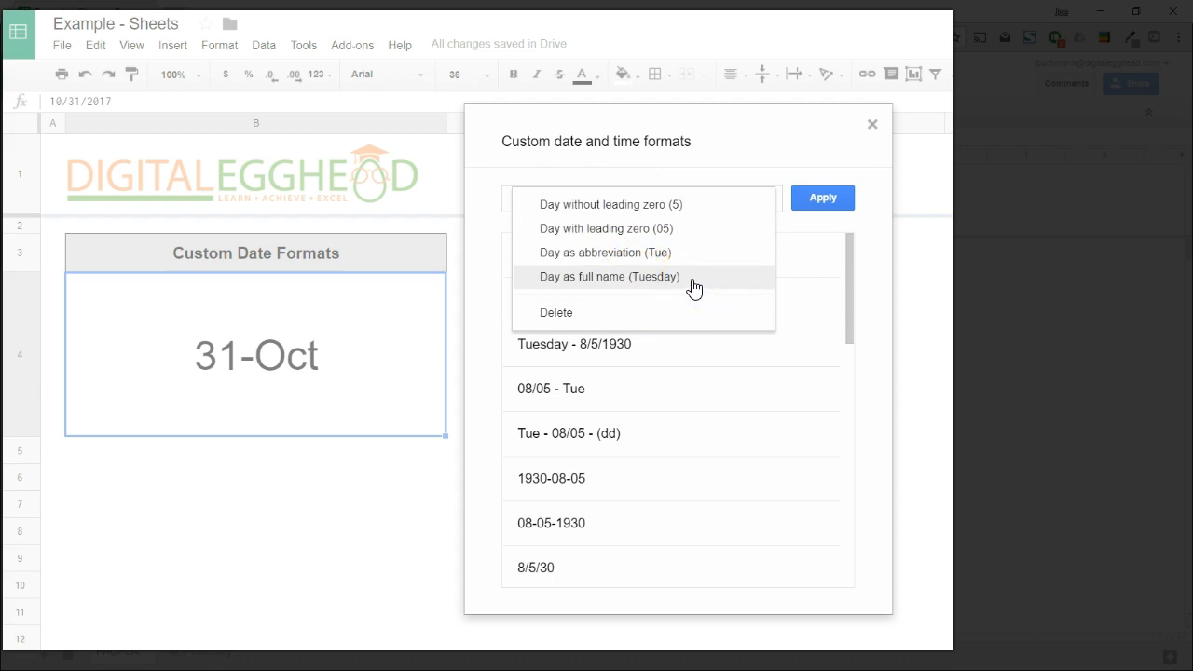
click(608, 276)
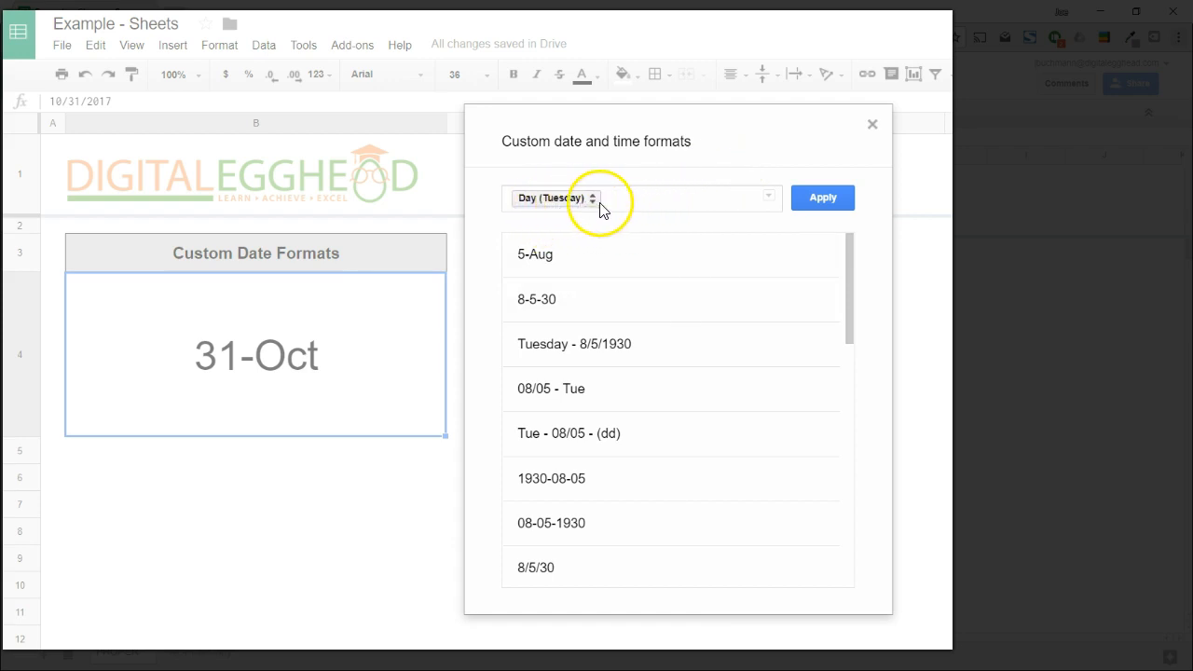
mouse_move(649, 209)
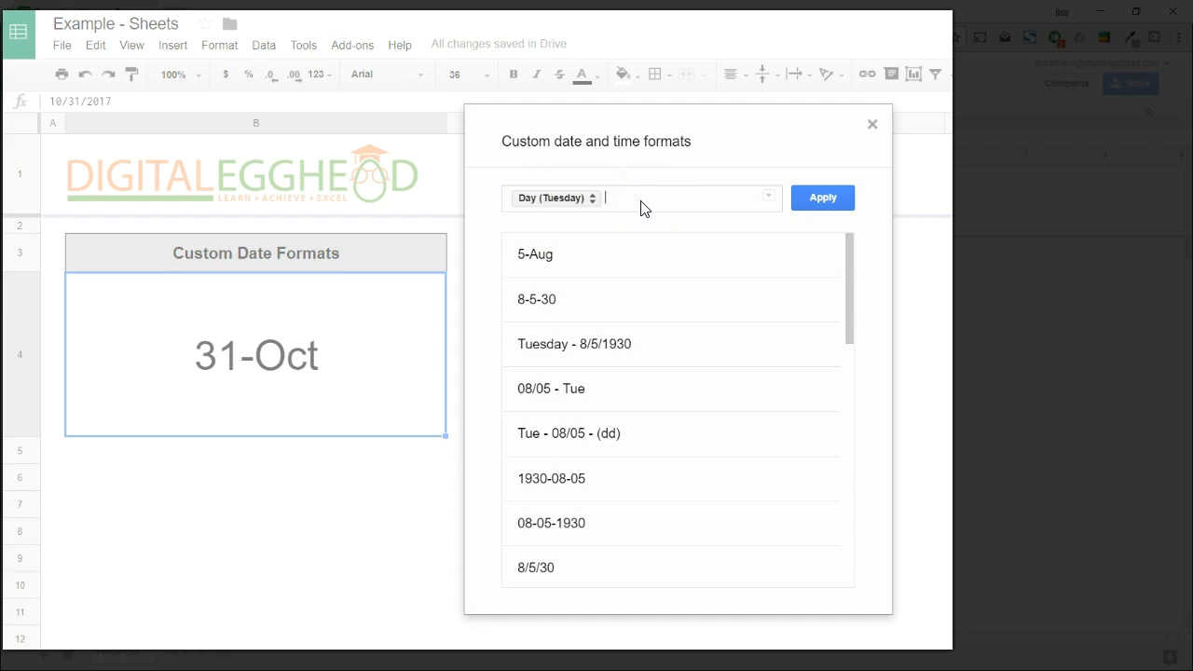
- Add ' - ' then month/day/four-digit year and apply, giving Tuesday - 10/31/2017
text(-)
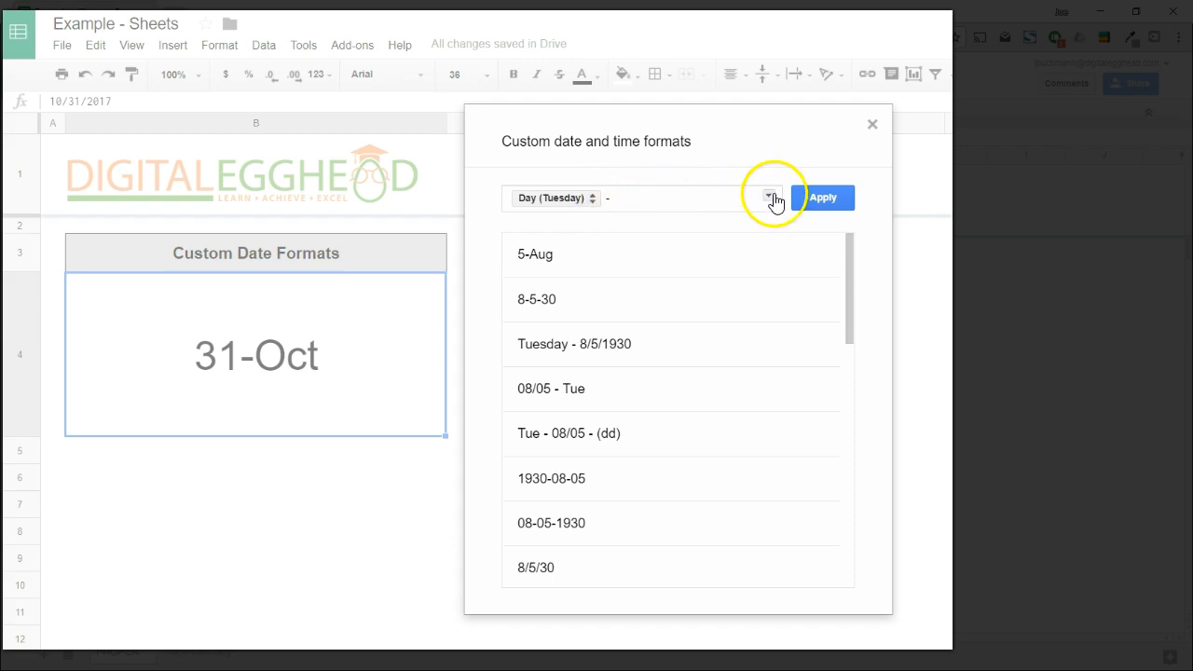
click(769, 197)
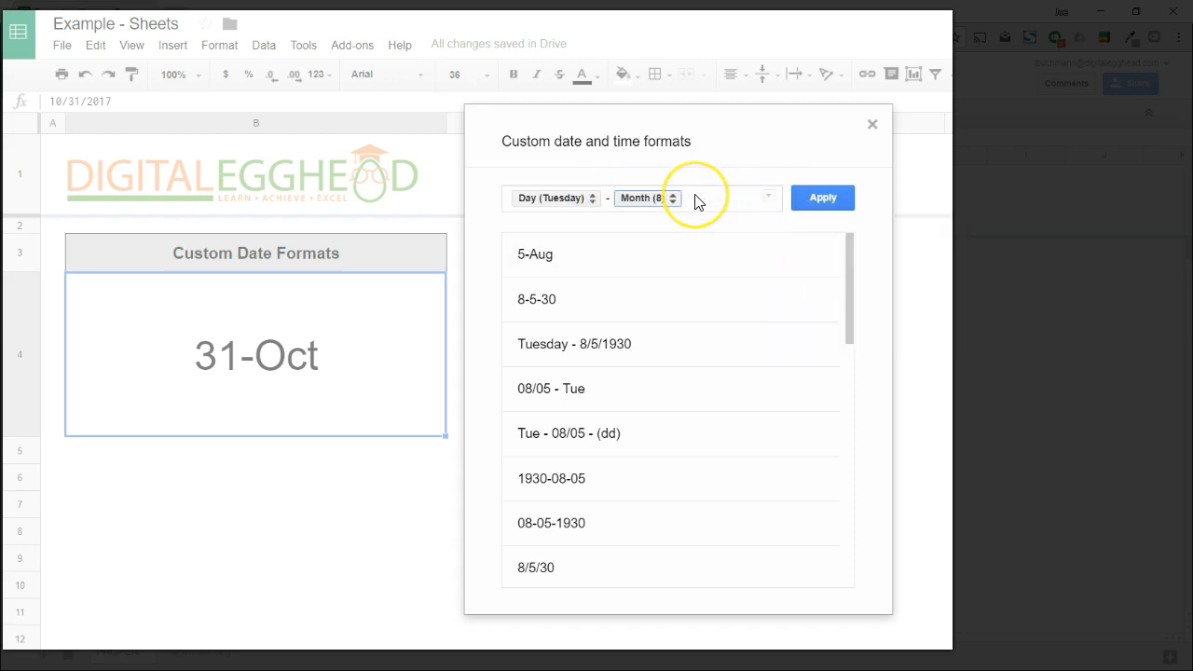
click(769, 198)
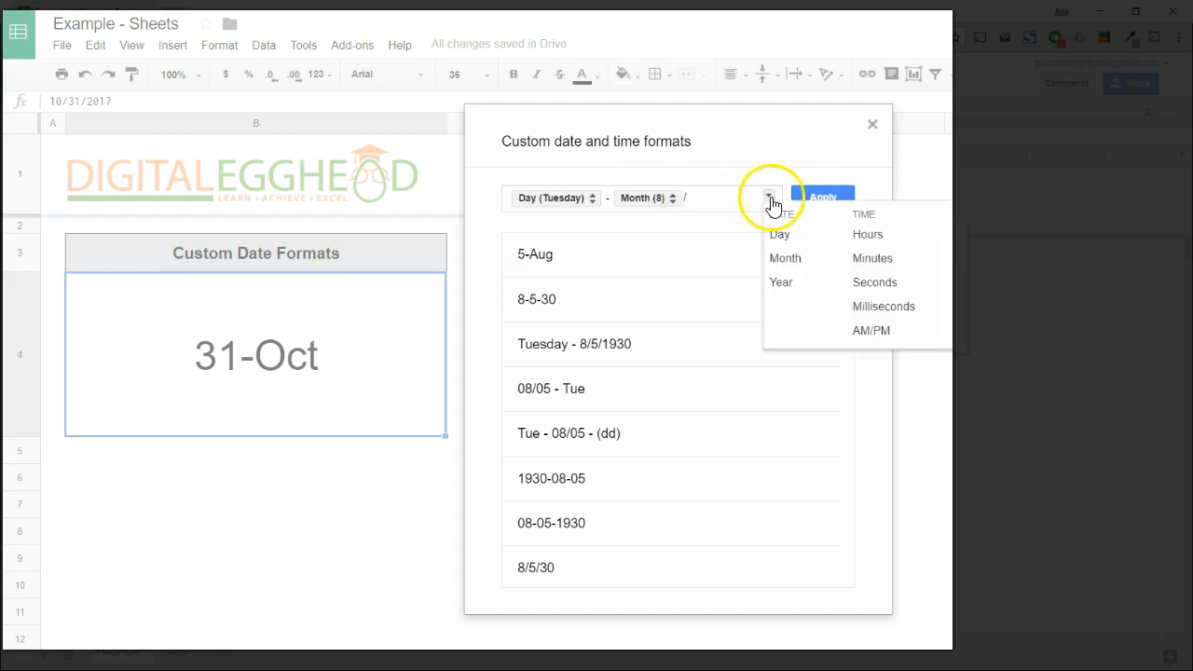
click(780, 235)
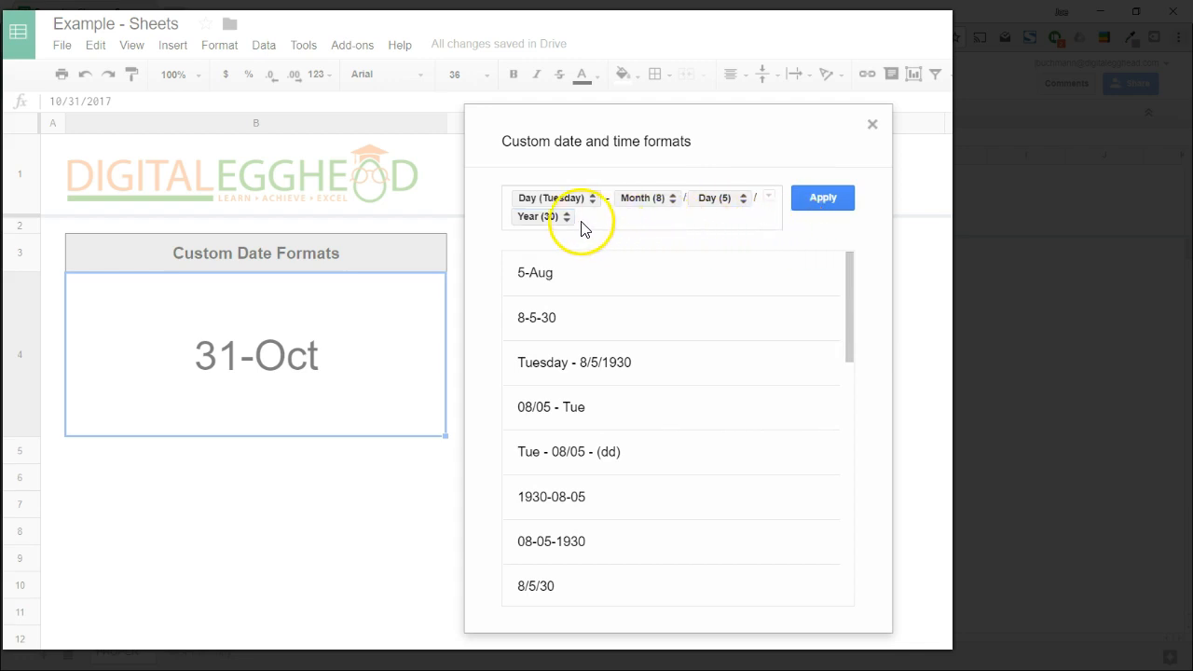
click(541, 217)
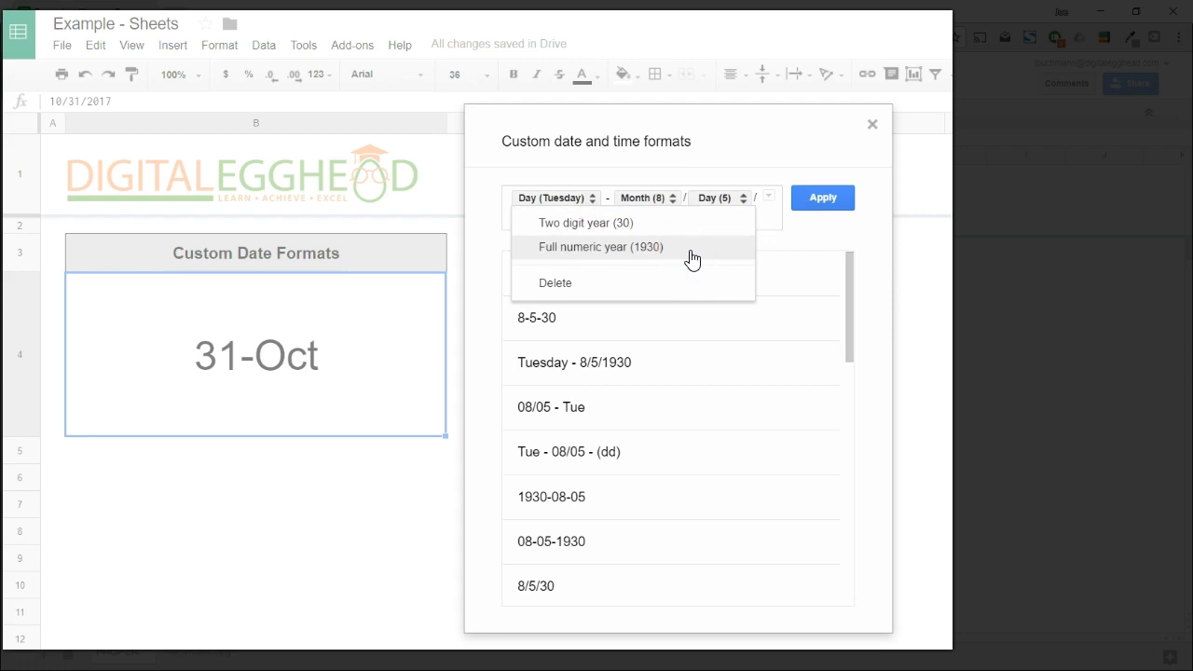
click(601, 246)
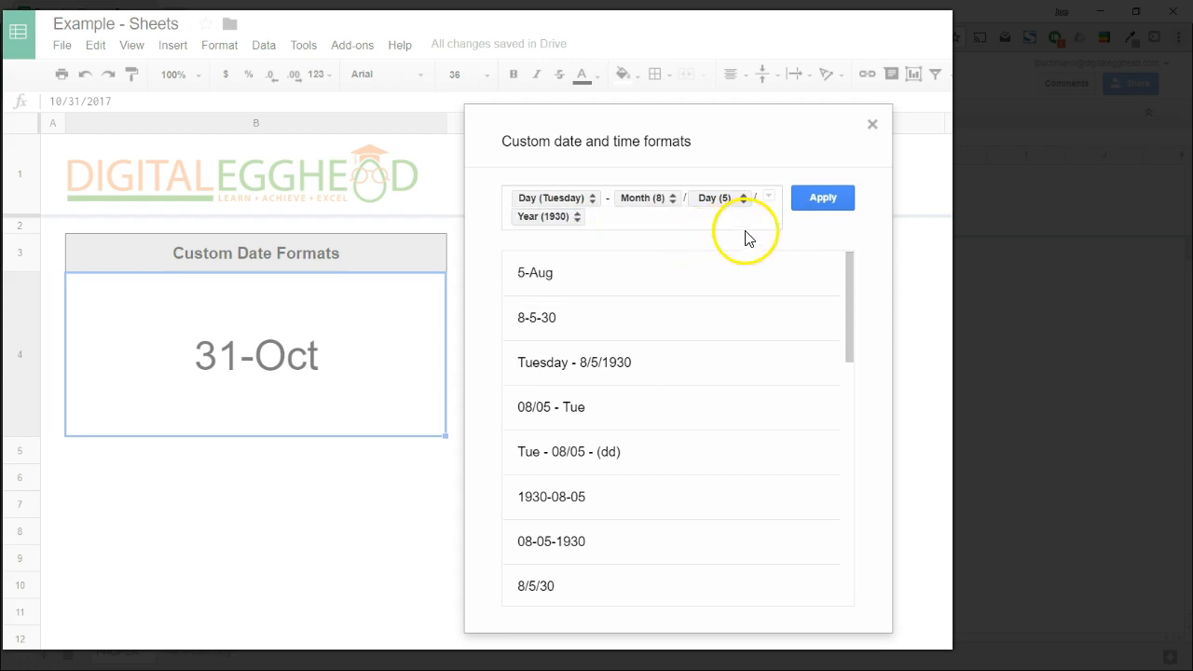
click(822, 198)
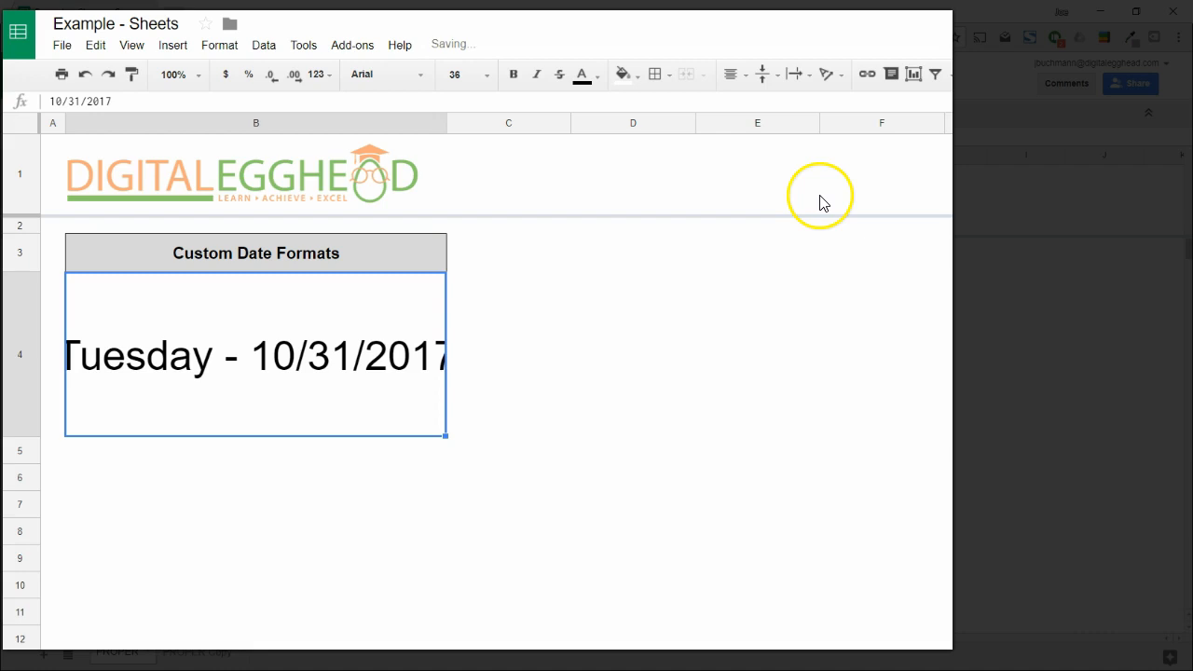